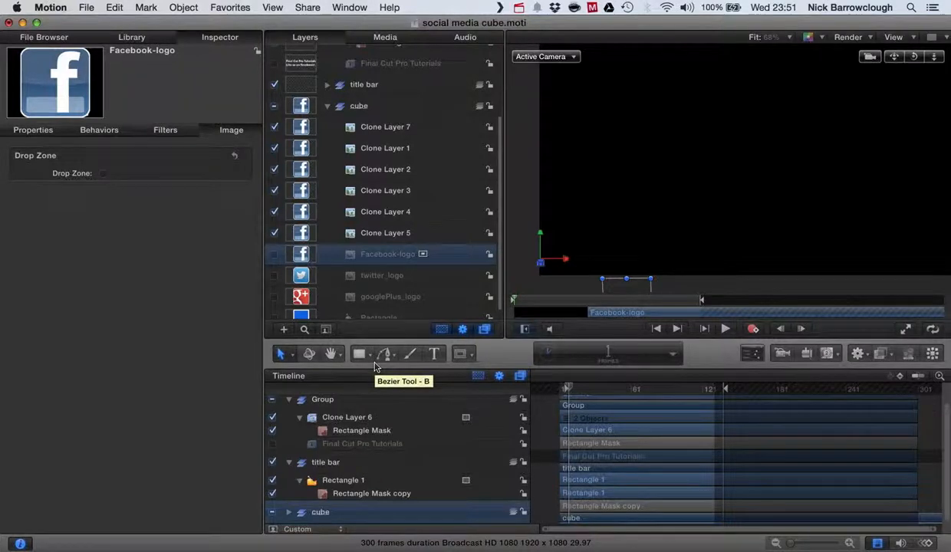
mouse_move(641, 213)
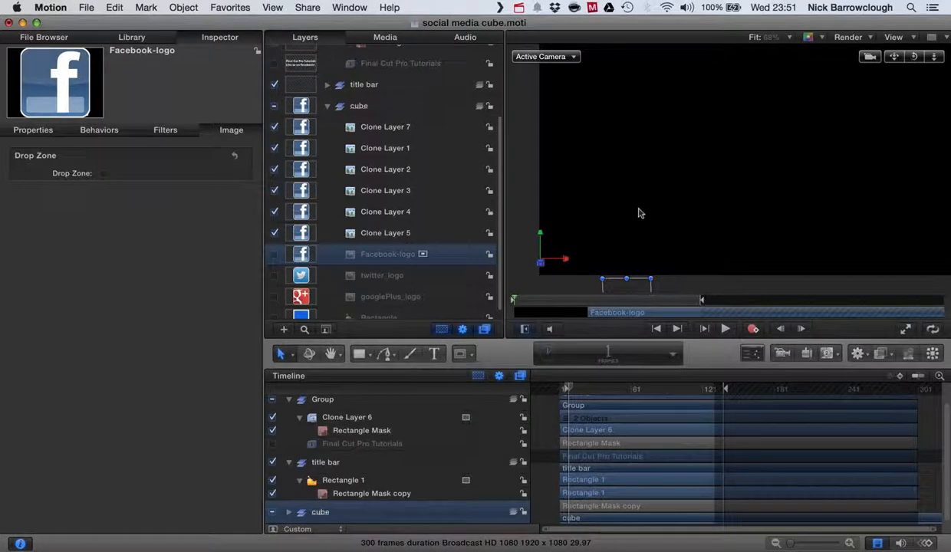
mouse_move(800, 460)
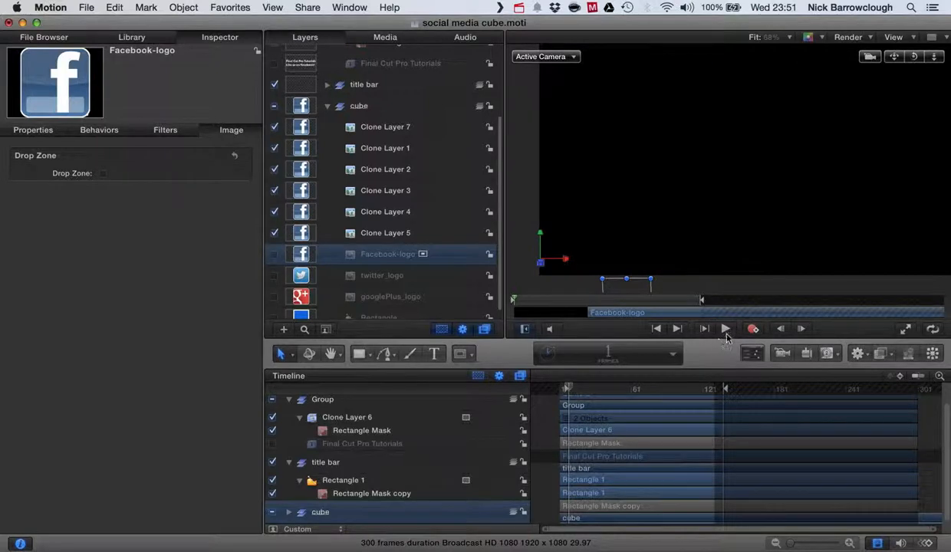
Preview the cube title animation and scrub to a frame where the turning cube is visible.
click(724, 328)
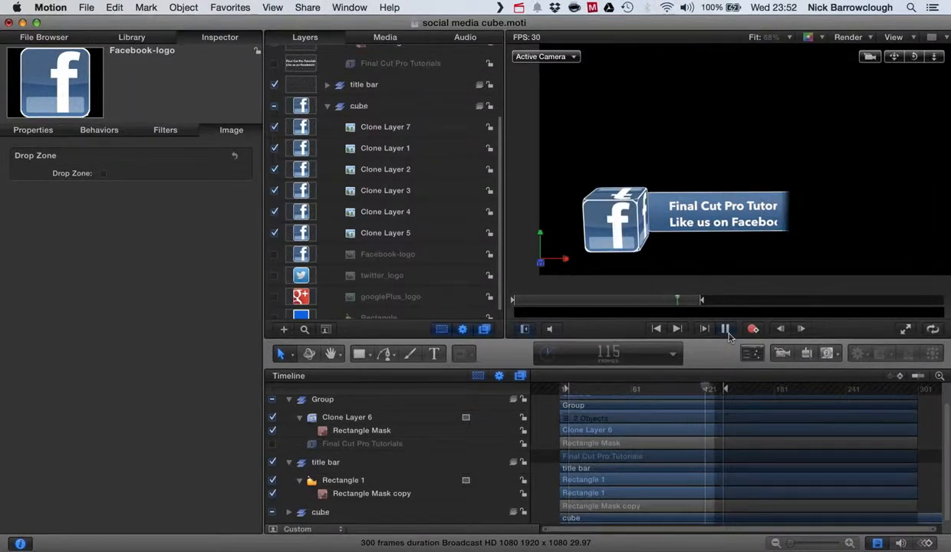
click(723, 328)
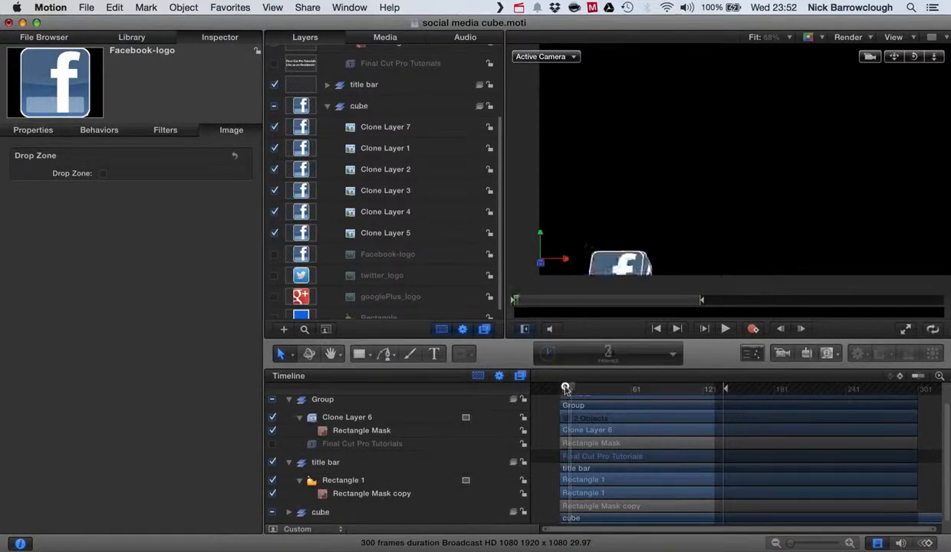
drag(564, 388, 610, 388)
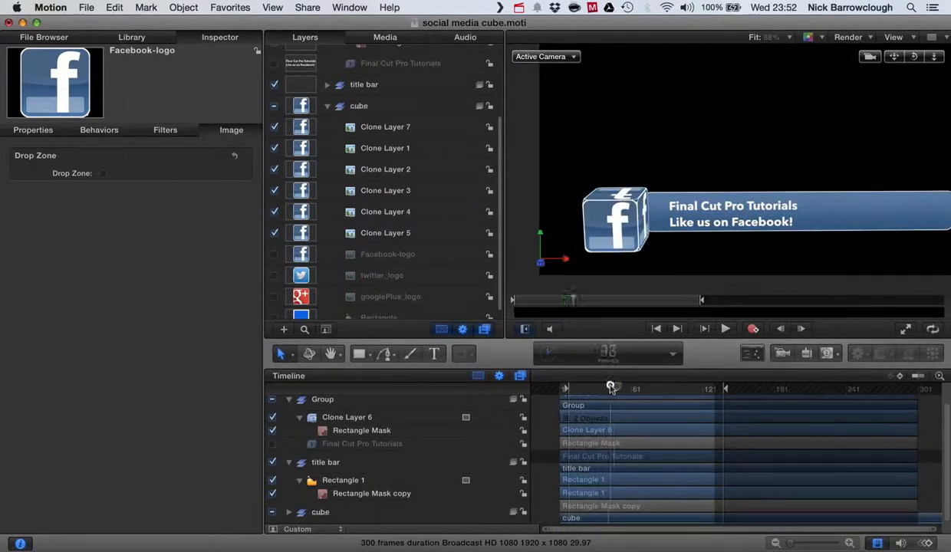
drag(610, 387, 579, 380)
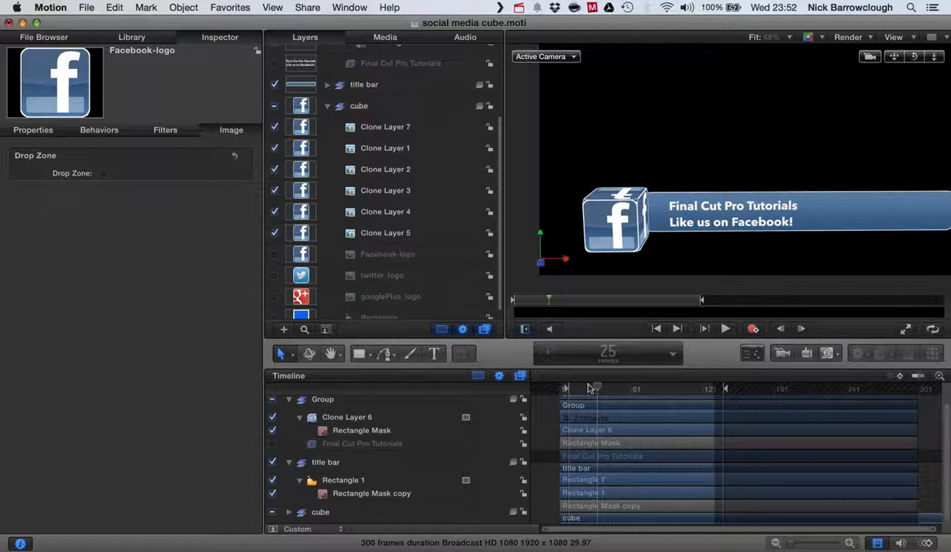
drag(596, 389, 598, 389)
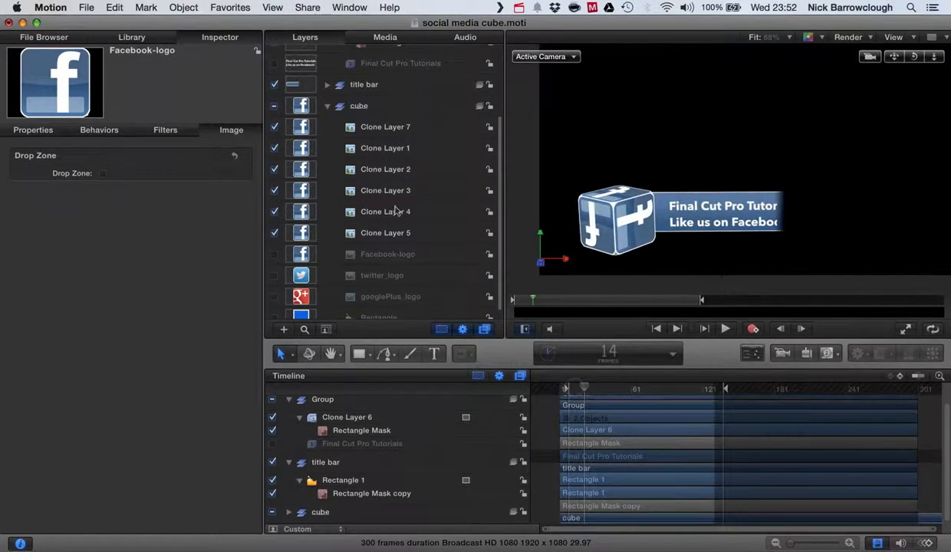
scroll(up, 3)
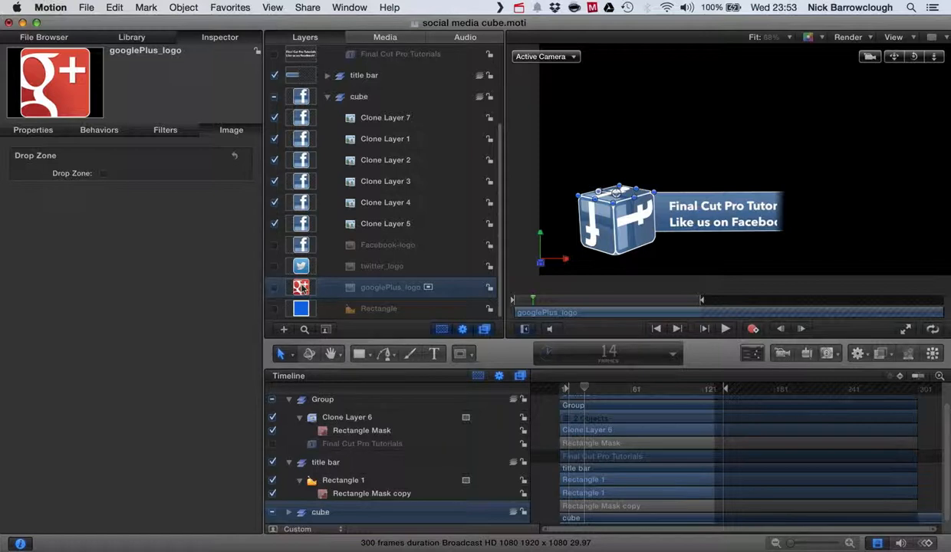
mouse_move(590, 386)
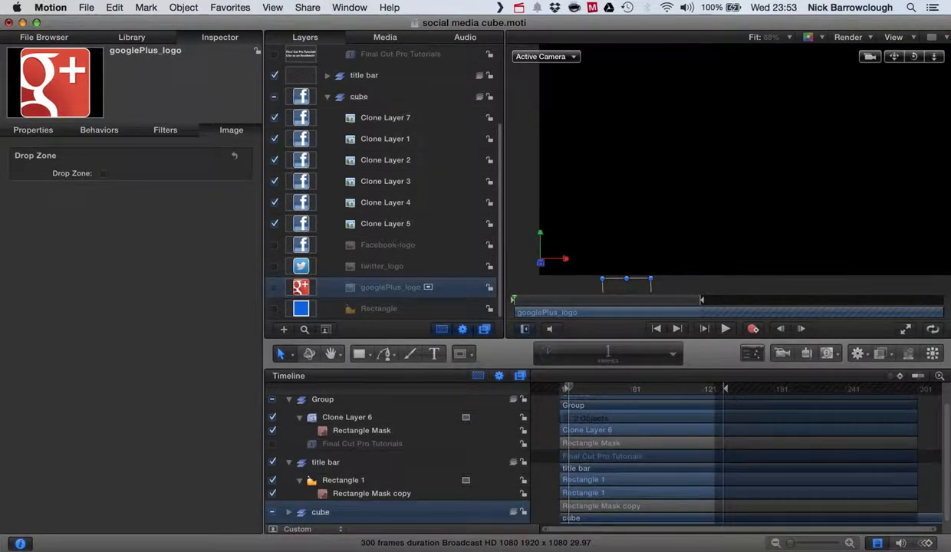
Inspect the cube's Rectangle layer settings to replace the Facebook logo with googlePlus_logo.
click(377, 308)
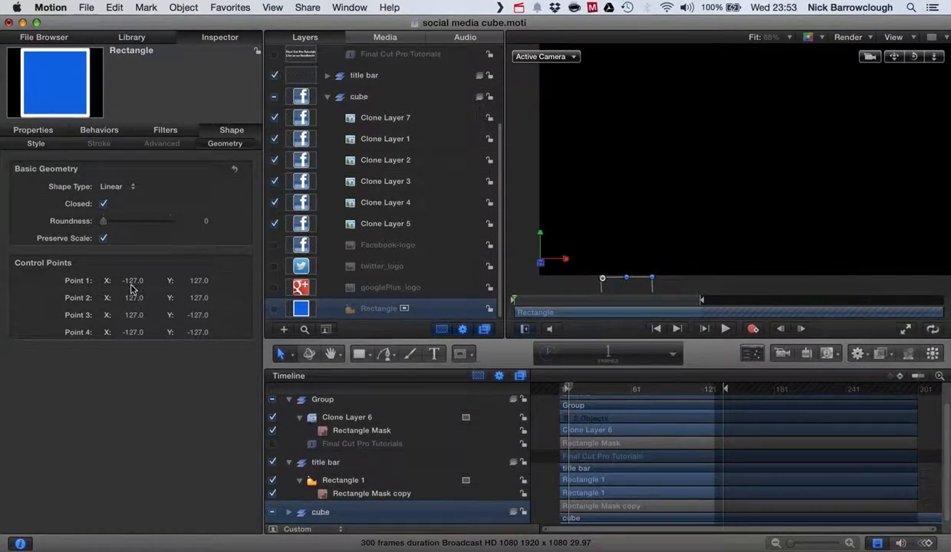
mouse_move(196, 289)
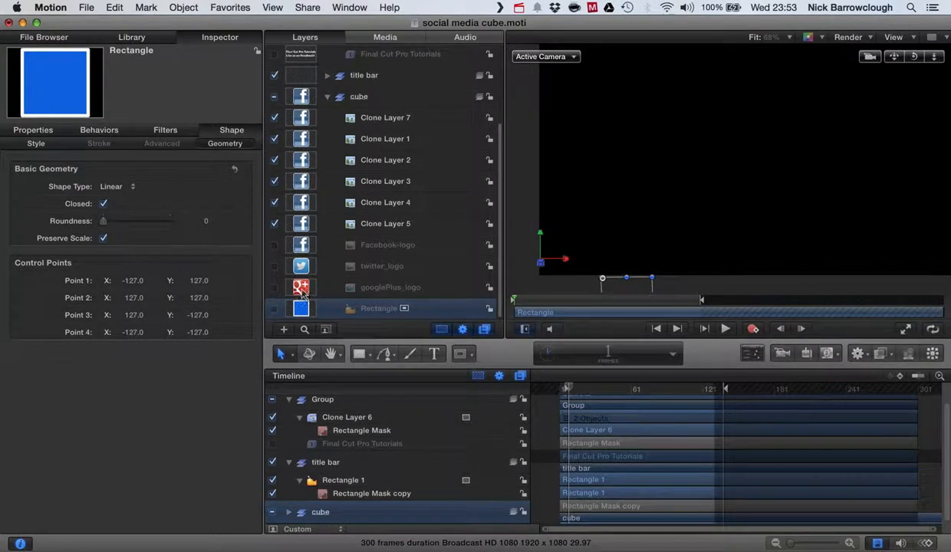
click(390, 287)
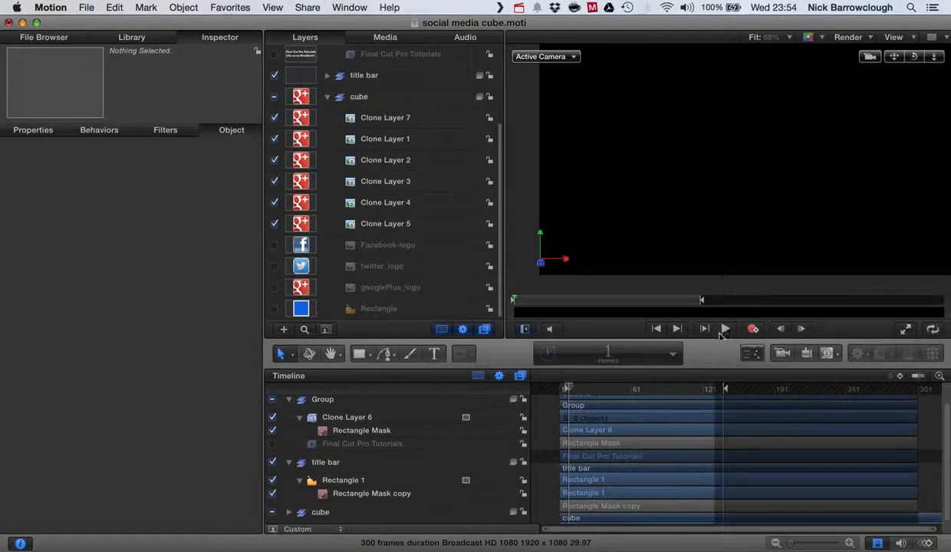
click(724, 328)
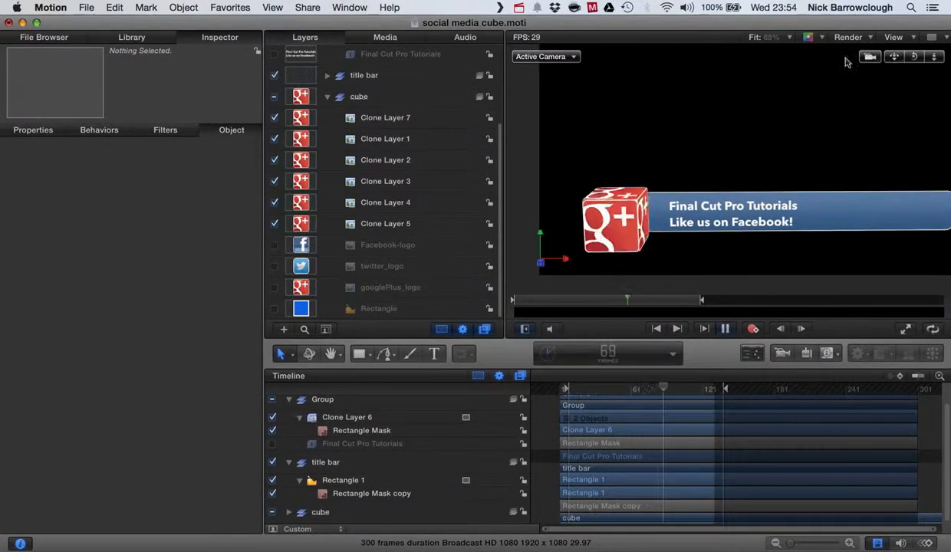
click(723, 328)
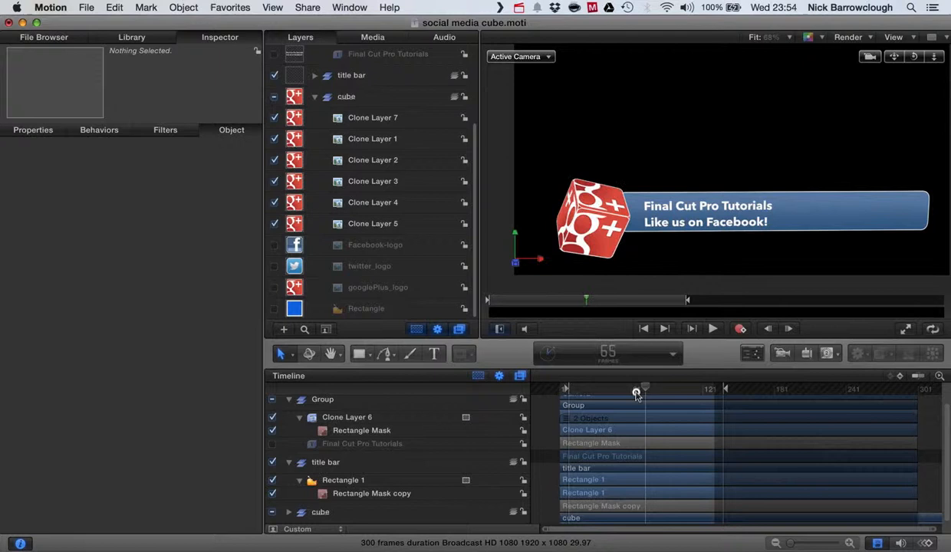
drag(635, 391, 641, 391)
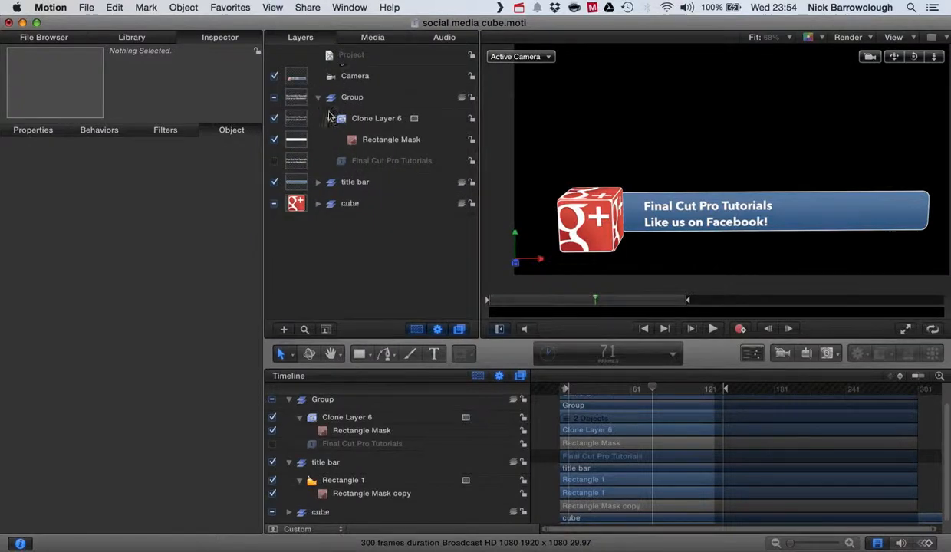
Fill the title bar rectangle with a red Gradient via Shape > Style, then deselect it.
click(371, 202)
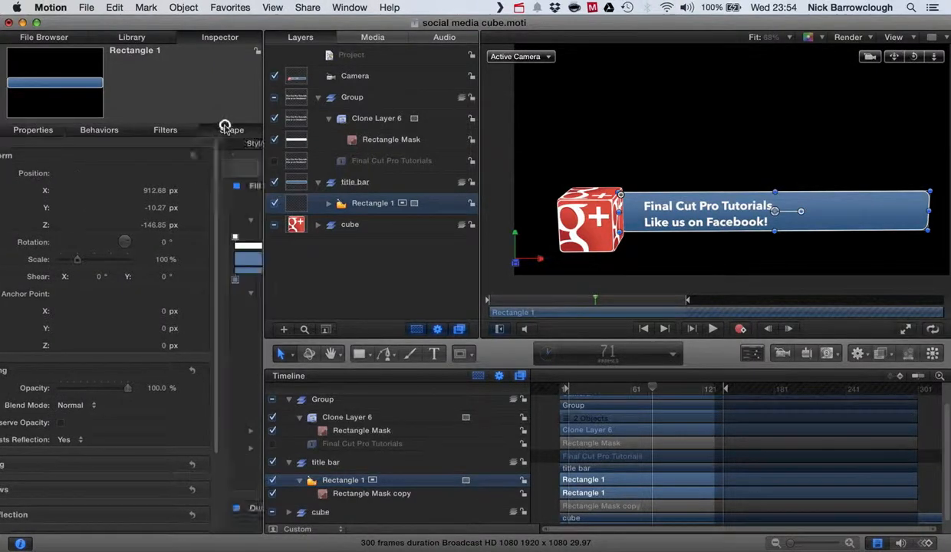
click(231, 129)
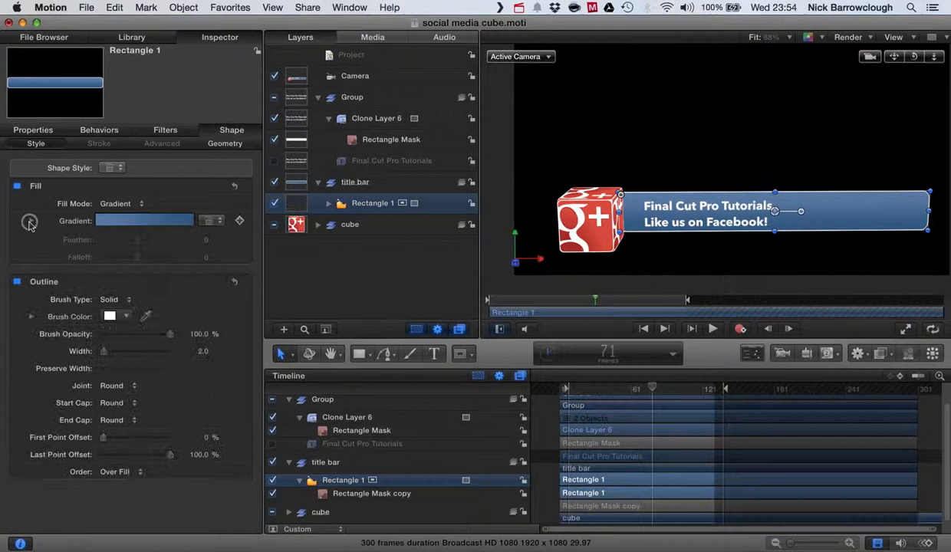
click(30, 220)
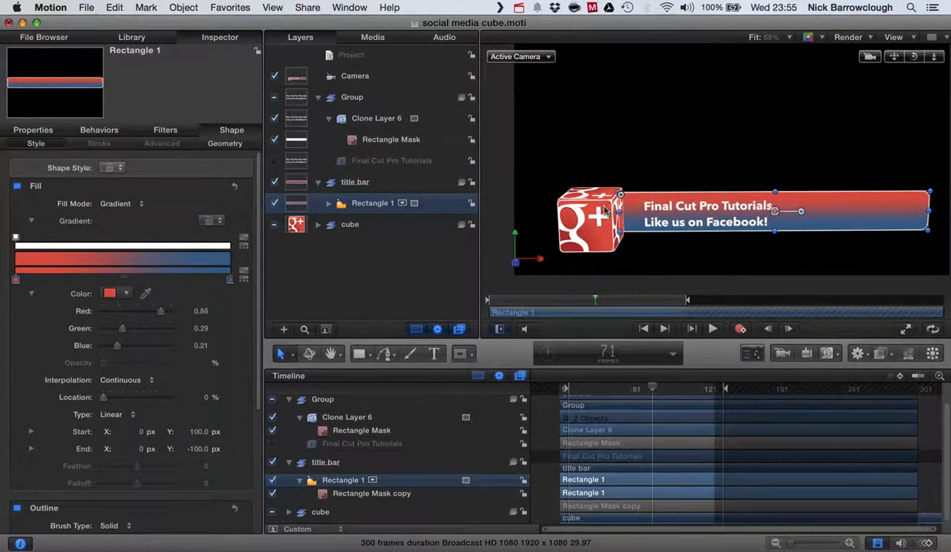
click(110, 293)
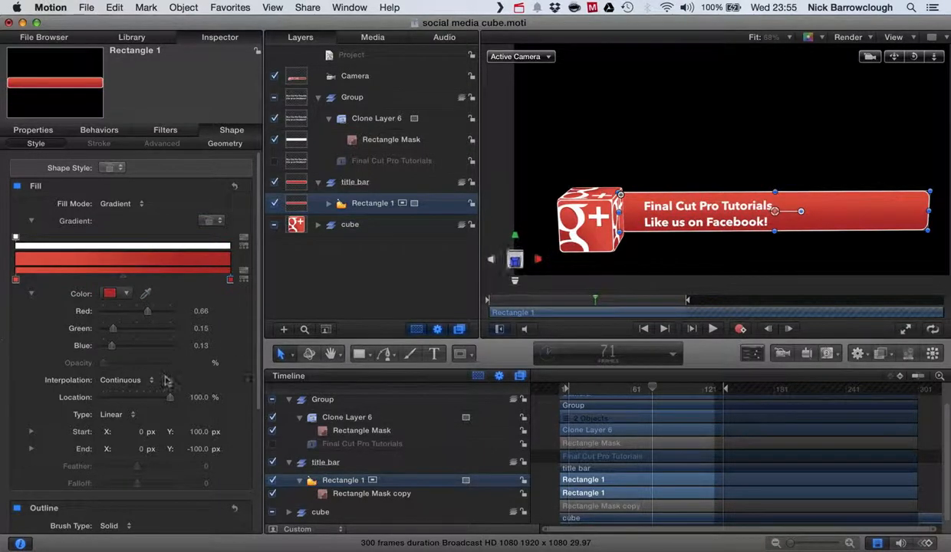
click(30, 221)
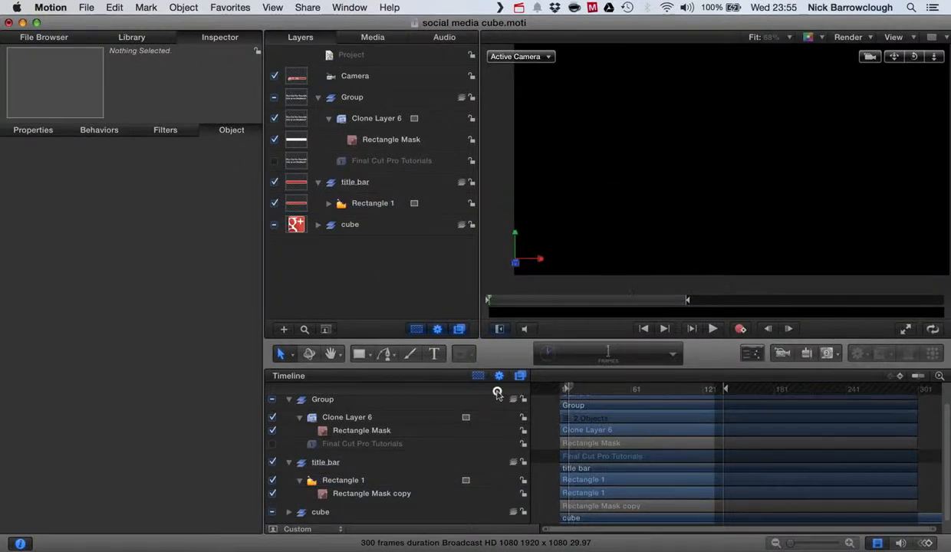
click(712, 328)
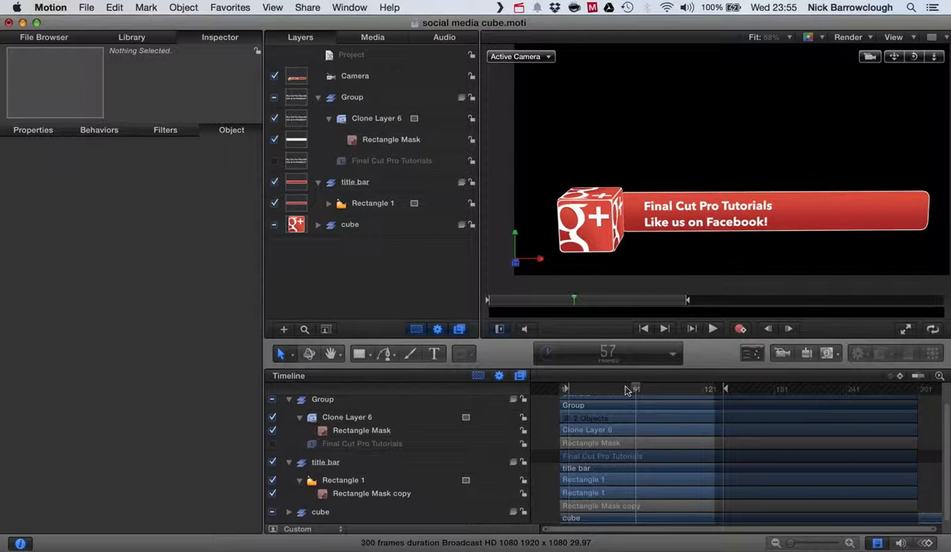
drag(634, 389, 598, 390)
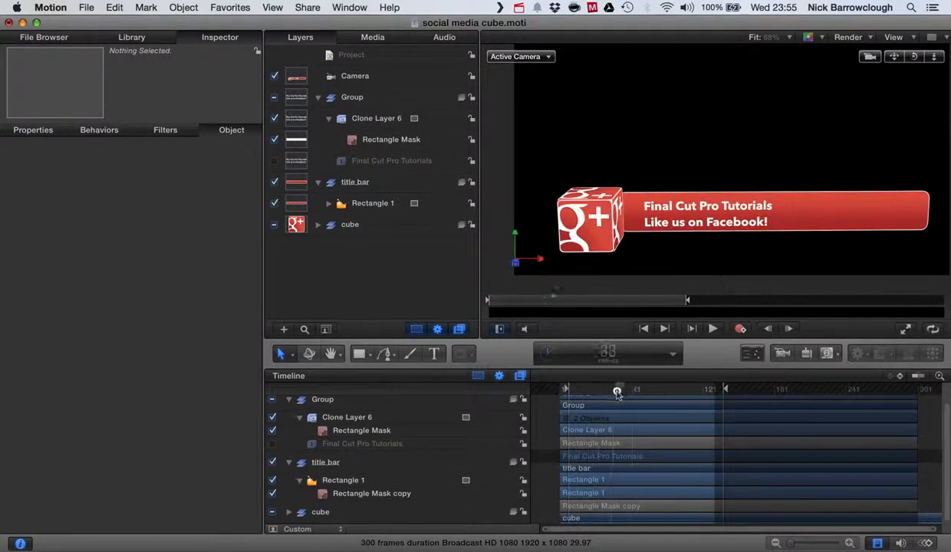
drag(617, 393, 611, 397)
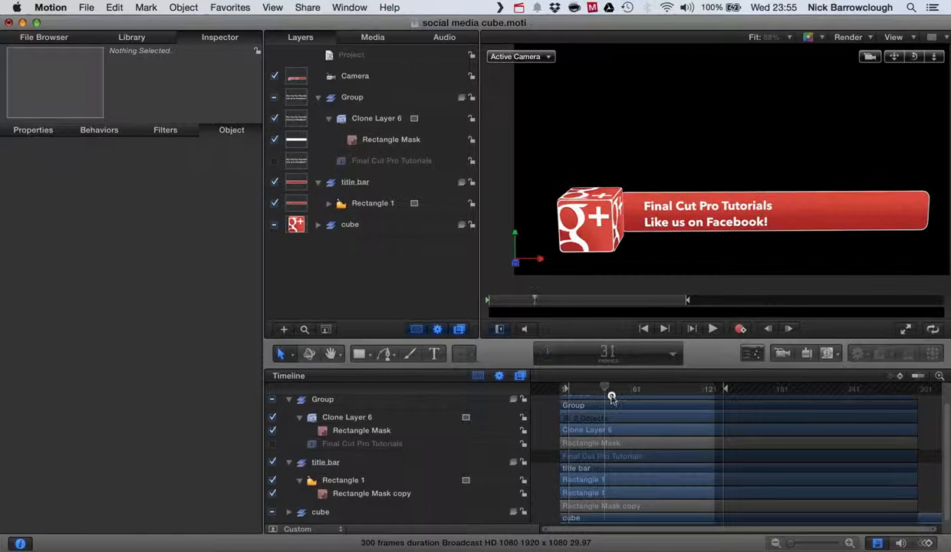
click(909, 8)
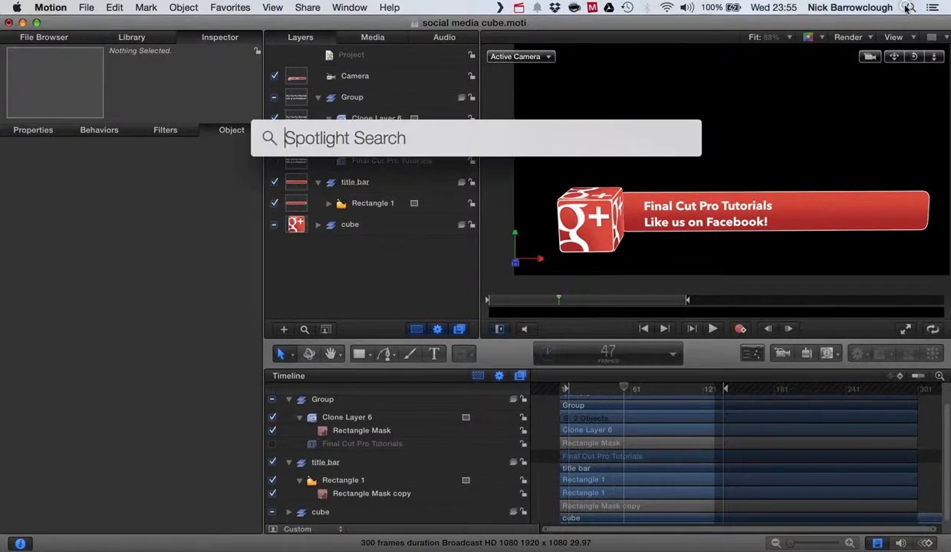
key(Escape)
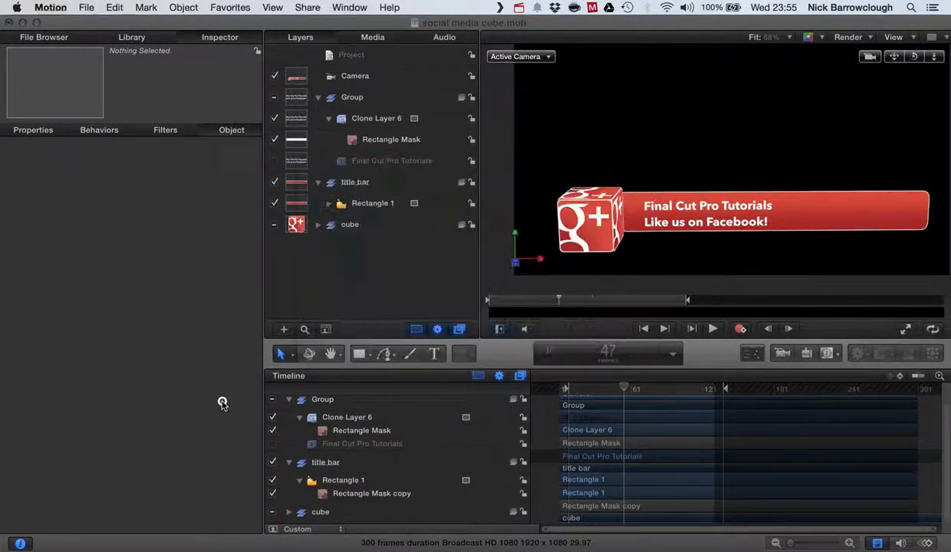
click(86, 6)
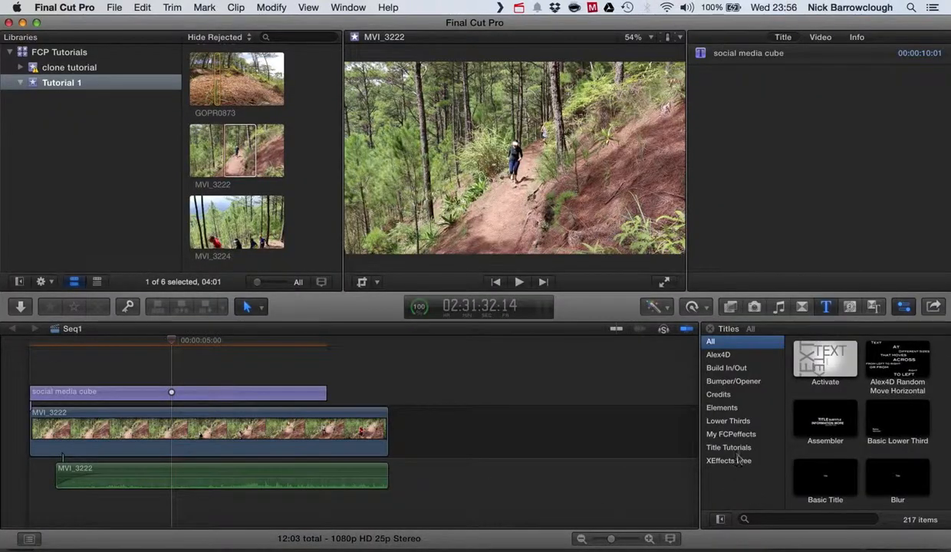
Show the Title Tutorials category, preview social media cube and select its timeline clip.
click(728, 447)
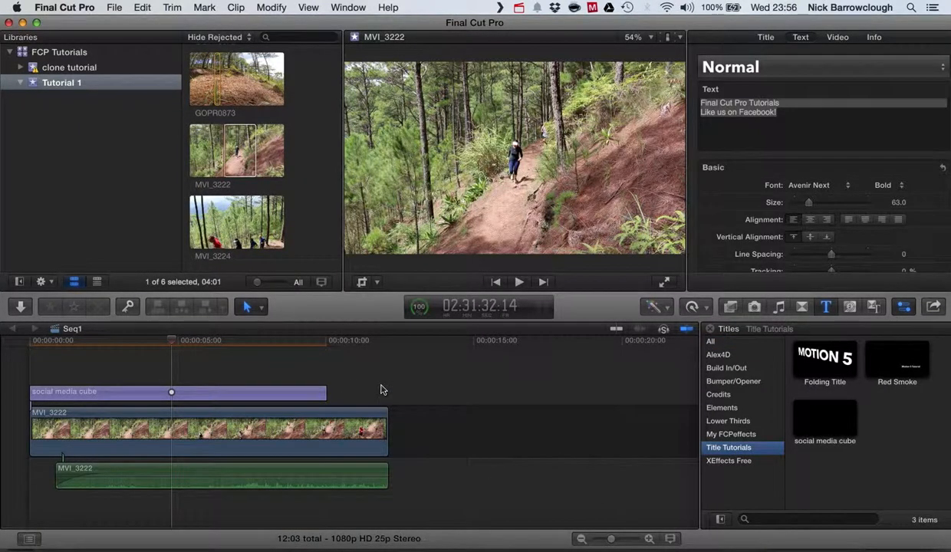
click(825, 417)
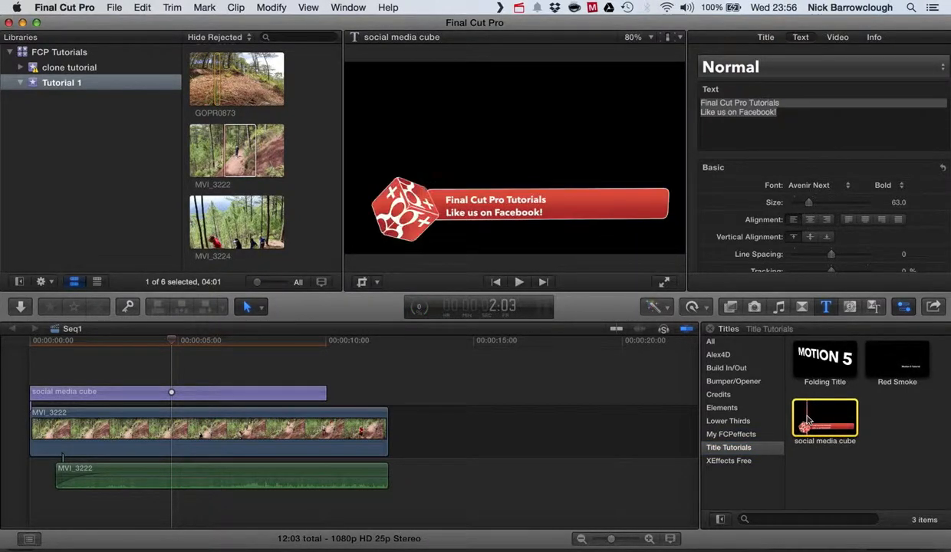
click(224, 395)
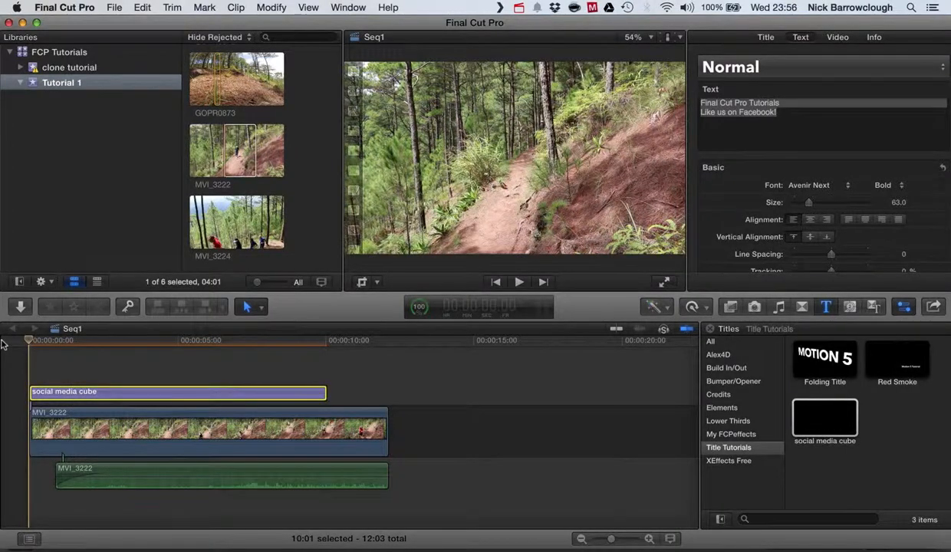
click(520, 282)
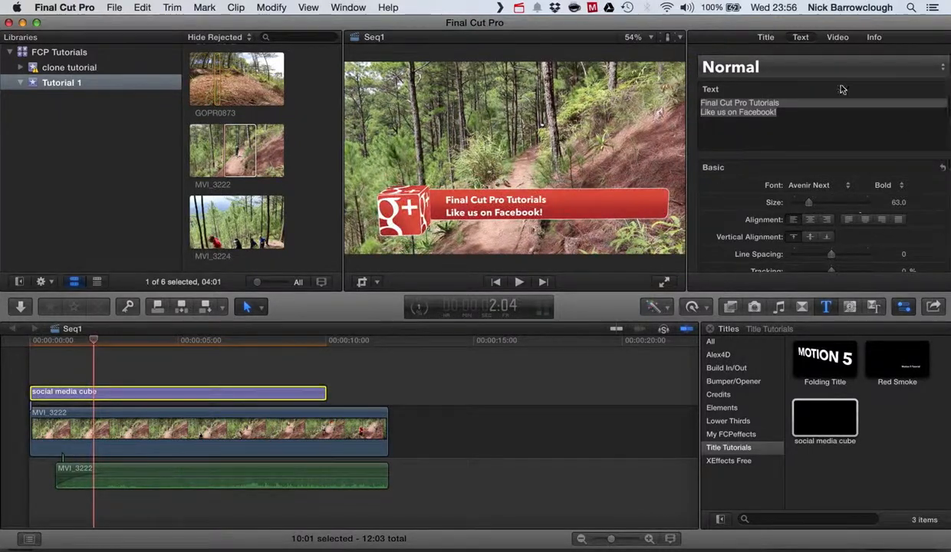
Move the cube title lower-left via the Video inspector's Transform Position X and Y.
click(837, 37)
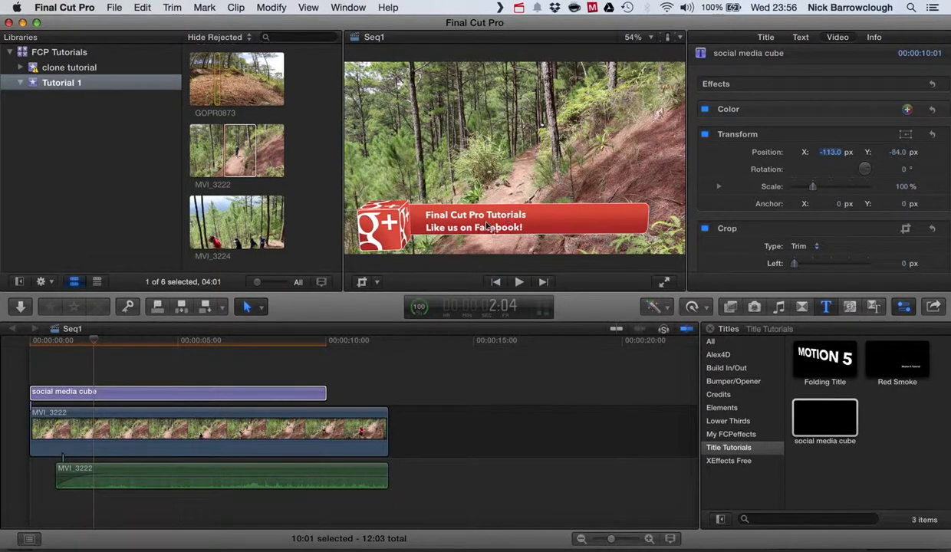
click(800, 37)
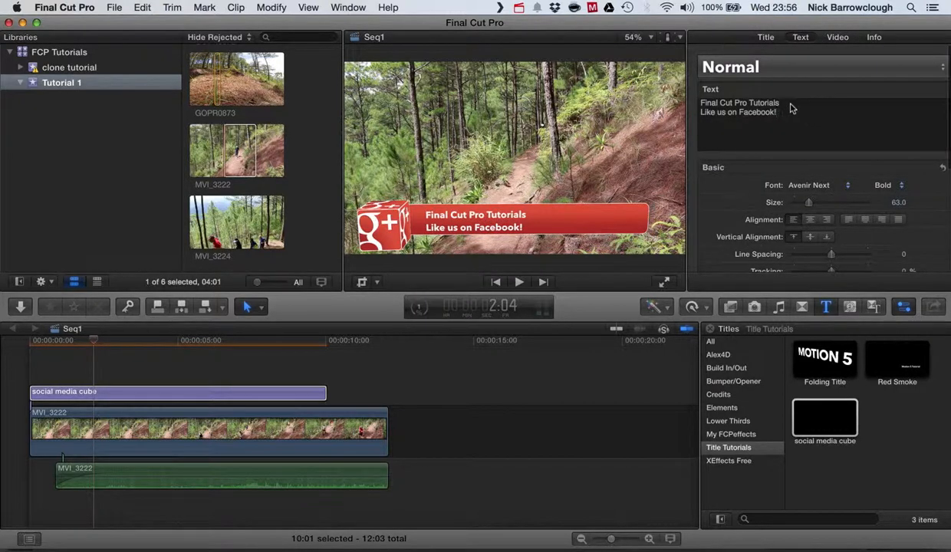
Change the second line to 'Follow us on Google+', adjust Baseline and play it over the footage.
text(Follow us on G)
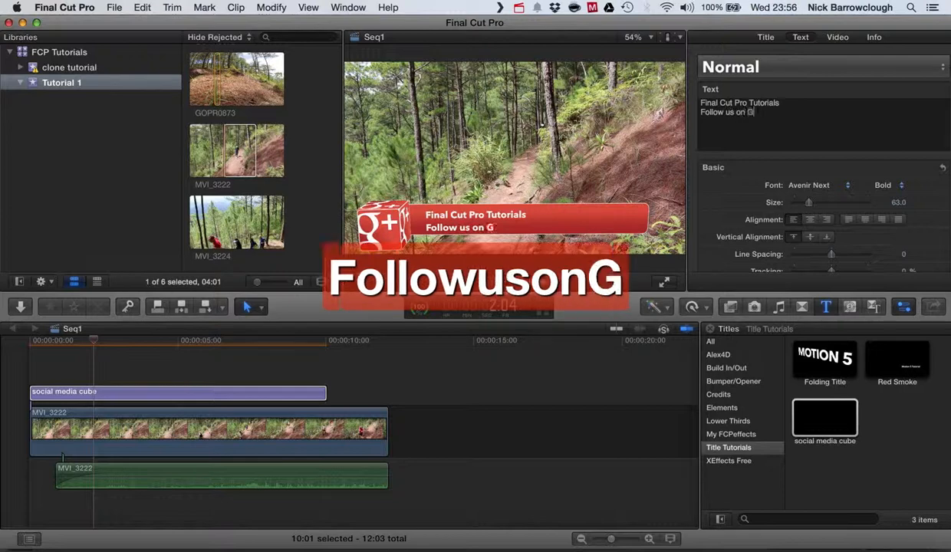
text(oogle+)
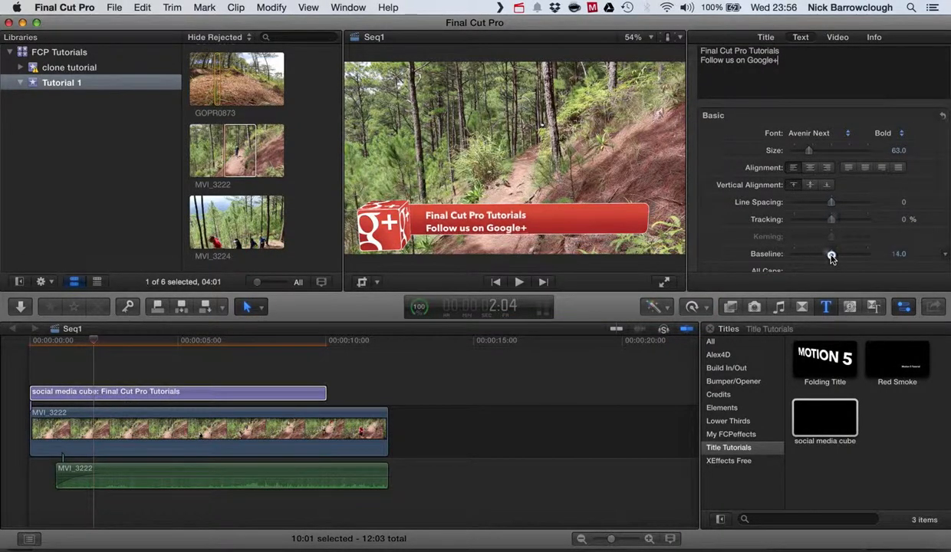
drag(831, 254, 834, 254)
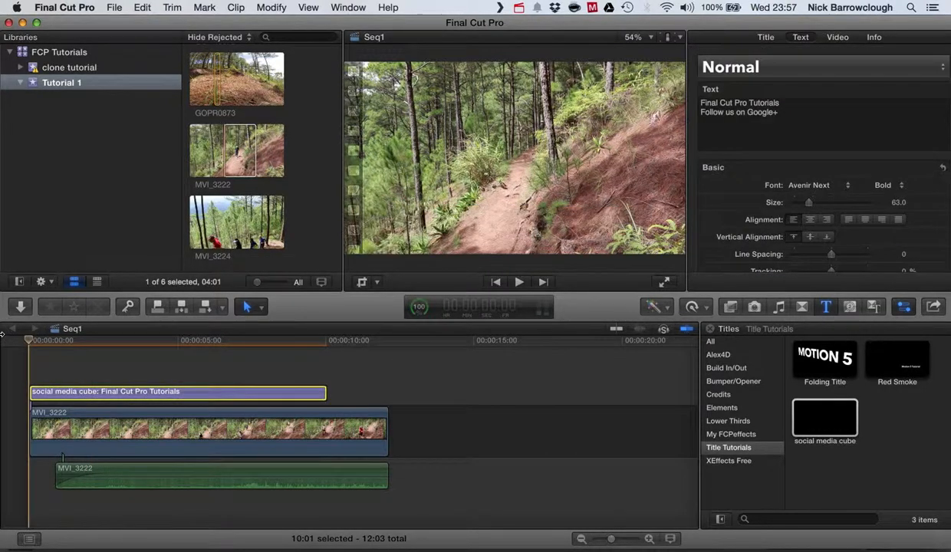
click(520, 282)
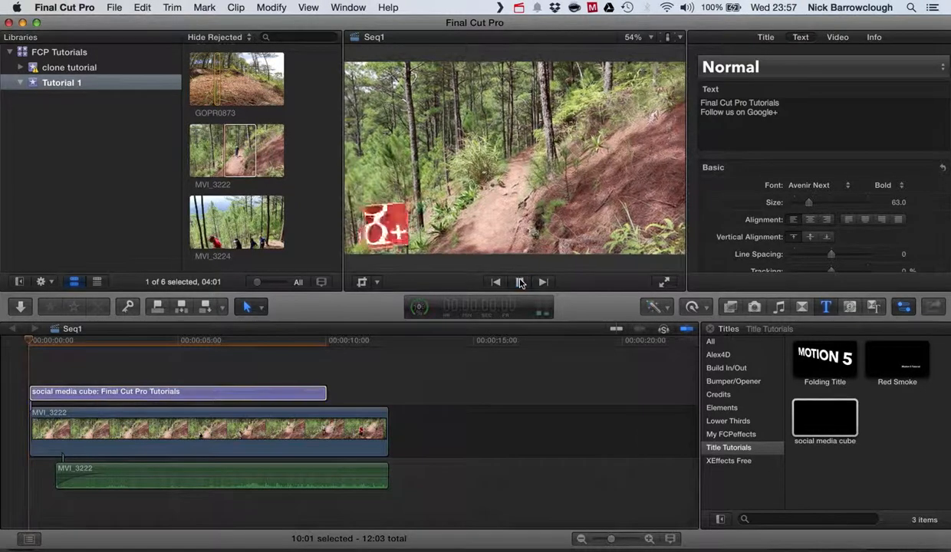
click(520, 282)
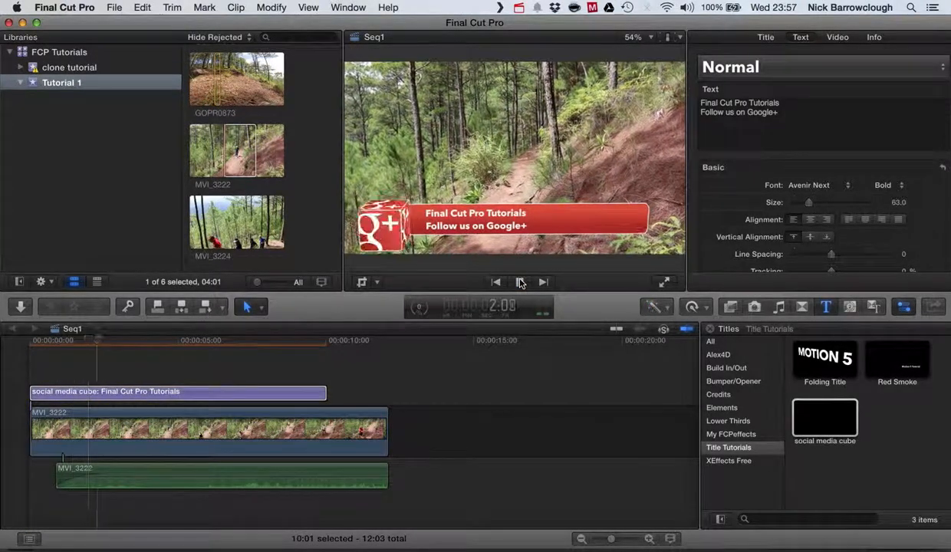